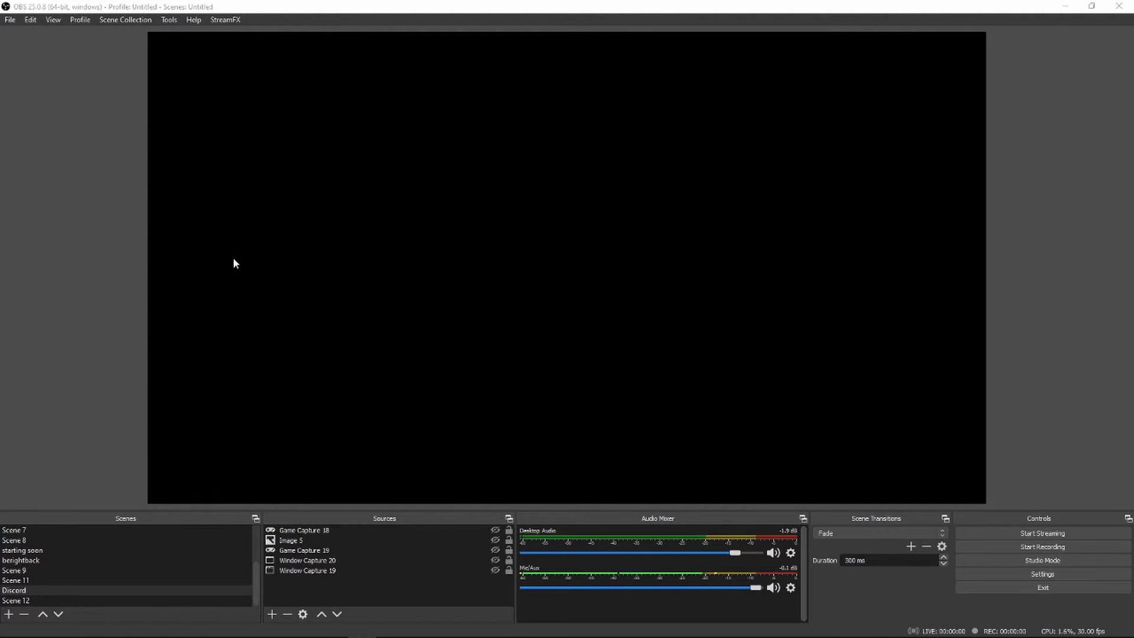
Check for OBS updates from the Help menu and dismiss the no-updates notice
{"action": "left_click", "coordinate": [193, 20]}
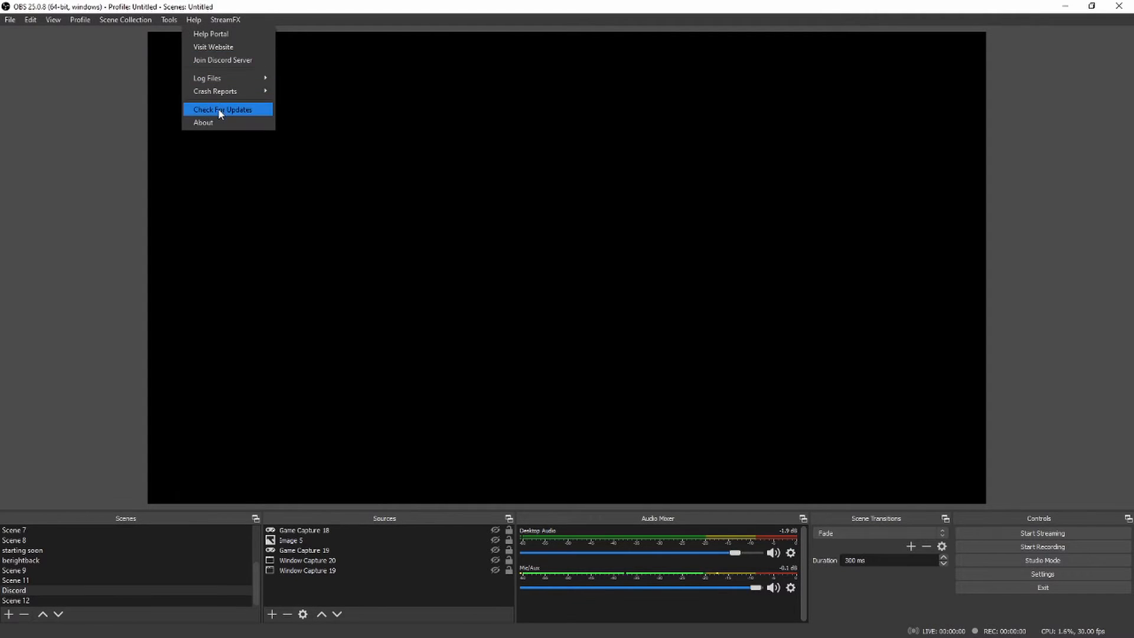
{"action": "left_click", "coordinate": [222, 109]}
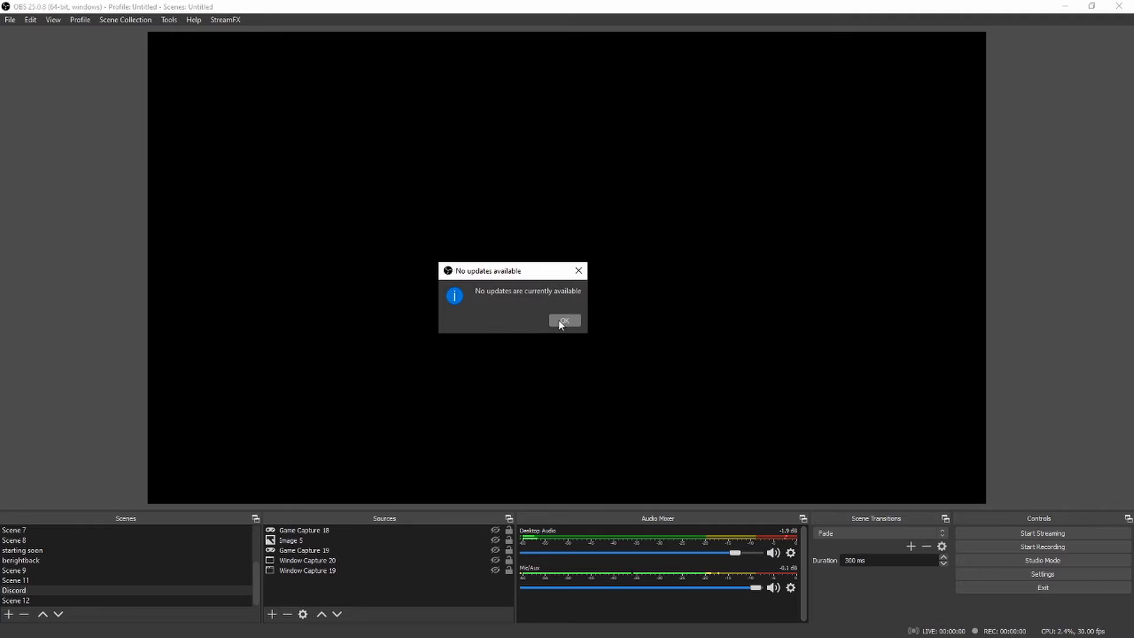
{"action": "left_click", "coordinate": [563, 320]}
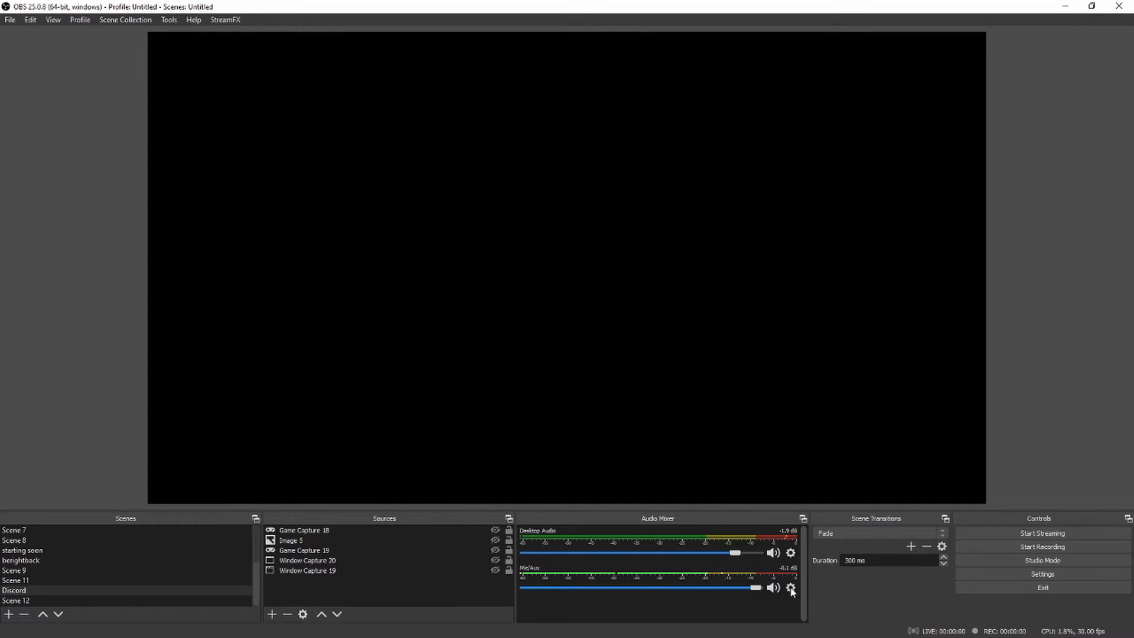
Bring up the Mic/Aux filters window and start adding a Noise Suppression filter
{"action": "left_click", "coordinate": [791, 589]}
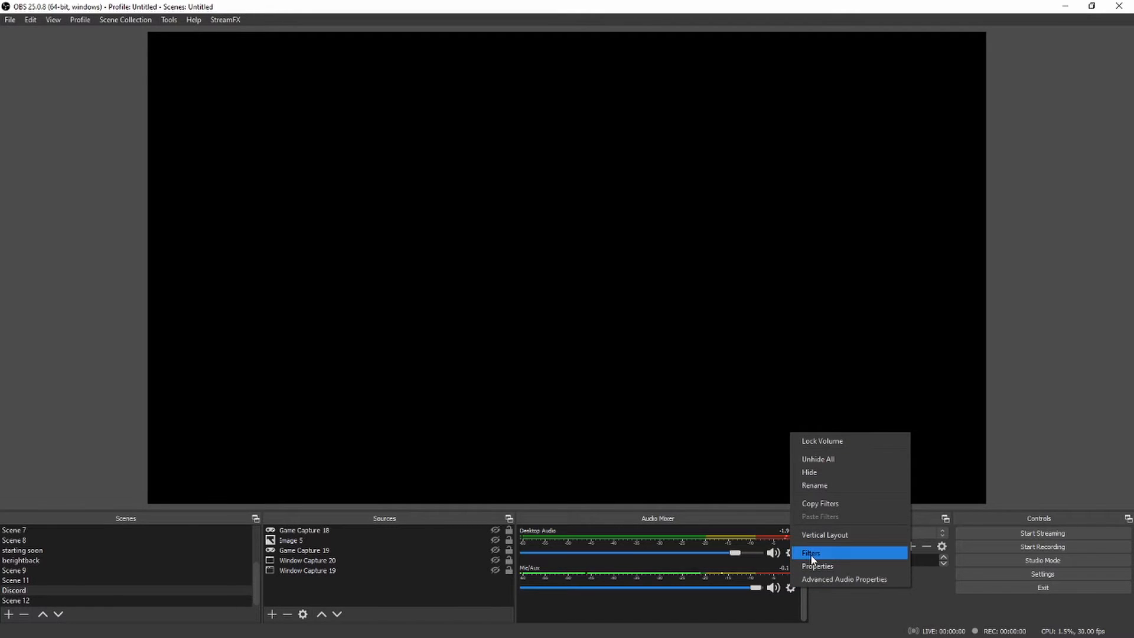
{"action": "left_click", "coordinate": [811, 553]}
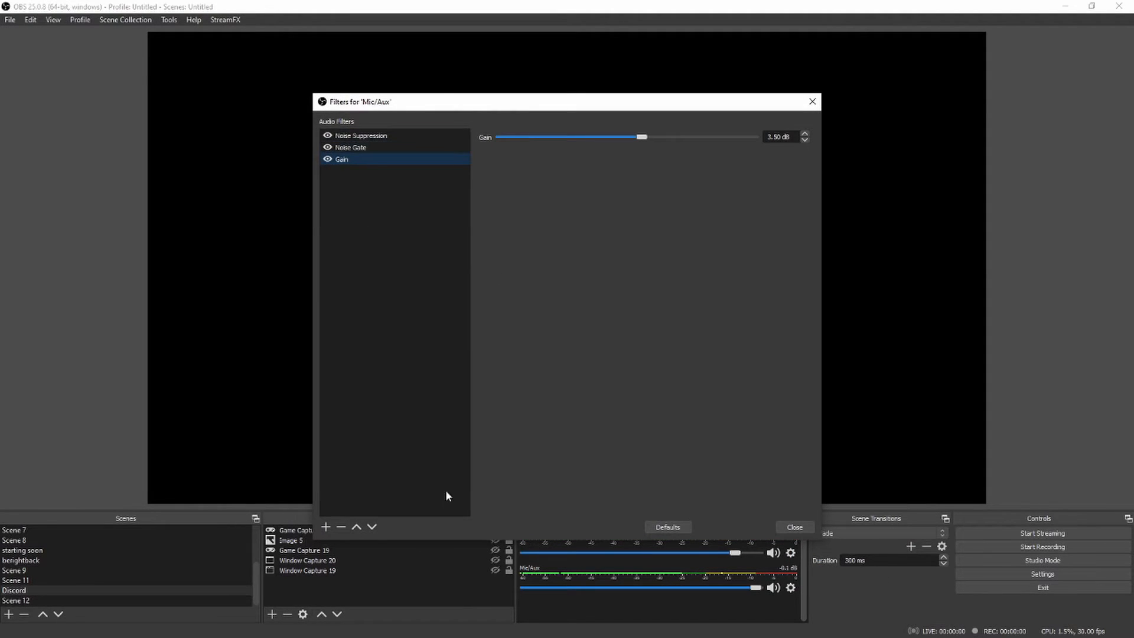
{"action": "right_click", "coordinate": [341, 160]}
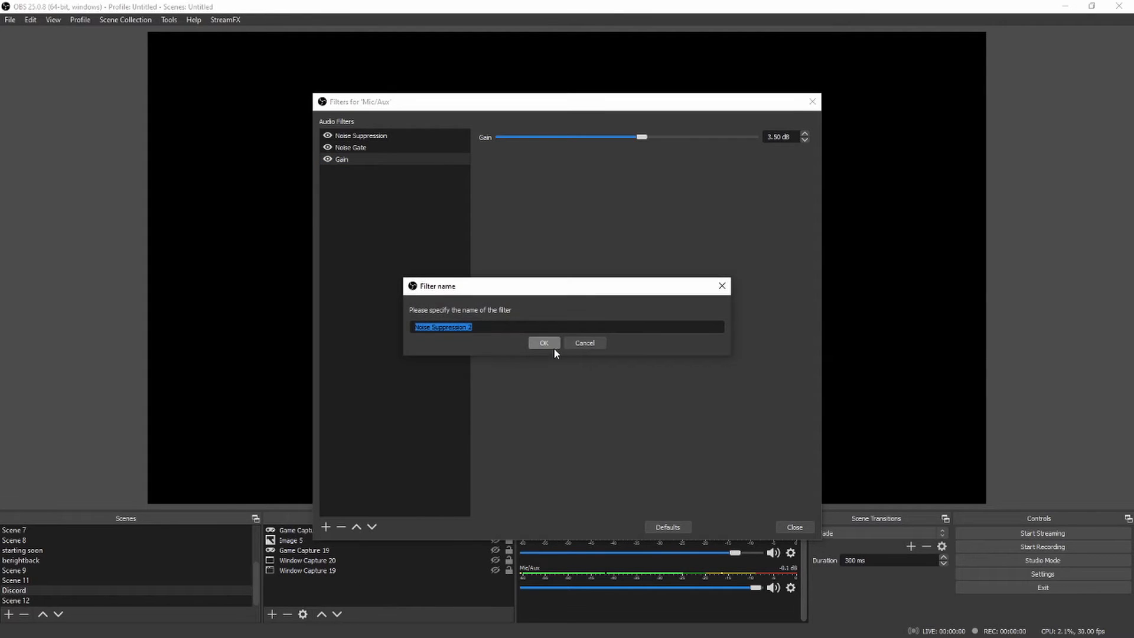
Name the filter Noise Suppression 2 and settle its suppression level at -20 dB
{"action": "left_click", "coordinate": [544, 343]}
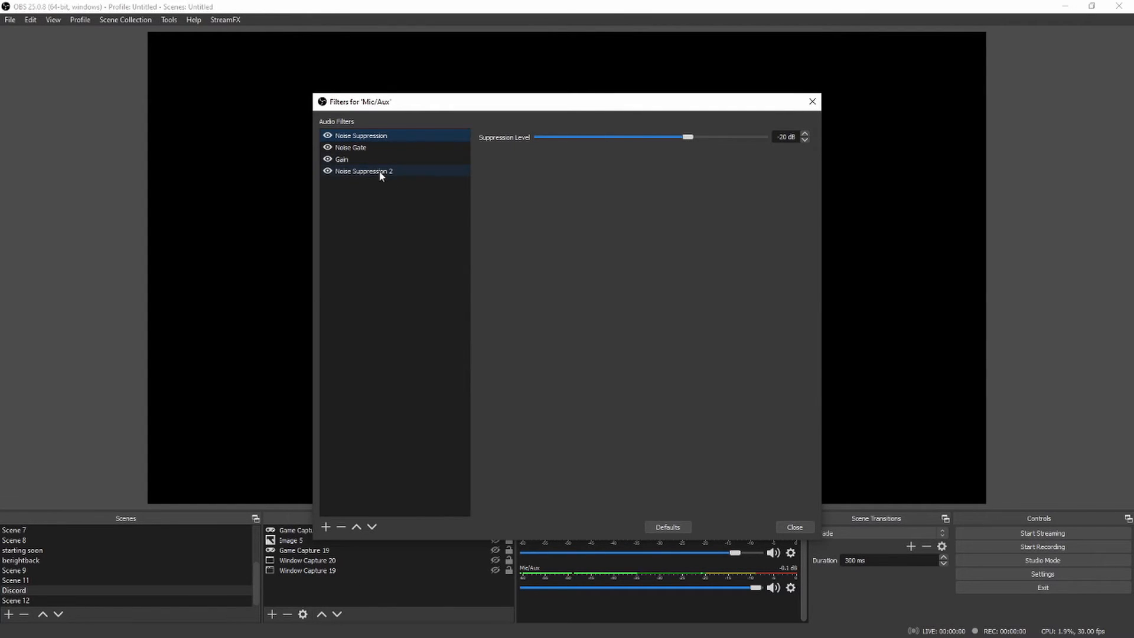
{"action": "left_click_drag", "start_coordinate": [691, 137], "coordinate": [630, 137]}
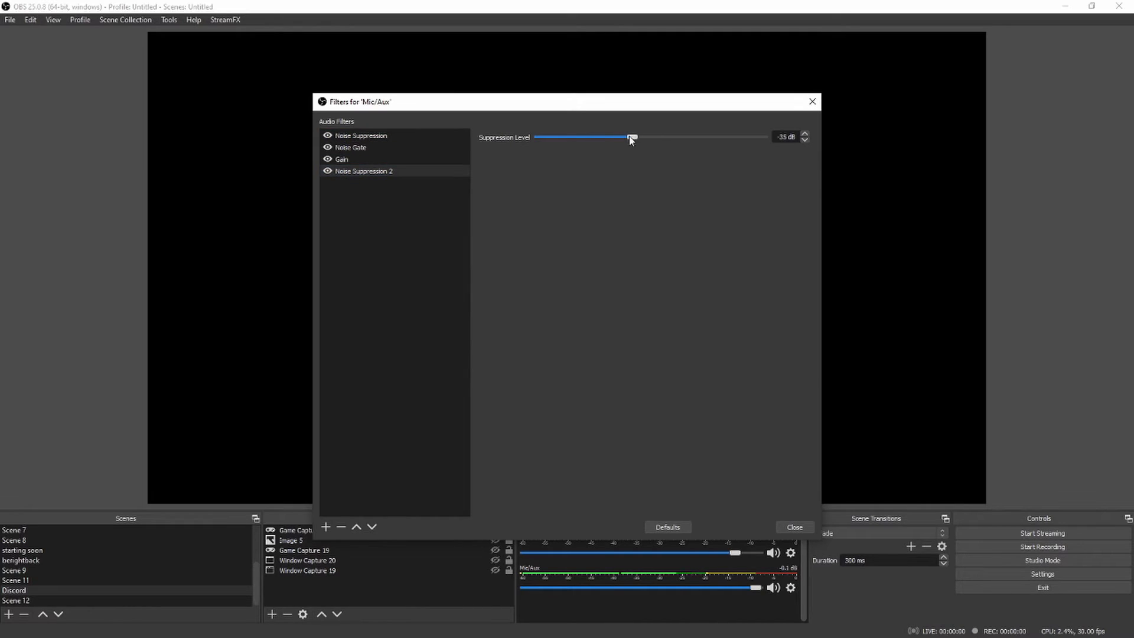
{"action": "left_click_drag", "start_coordinate": [630, 137], "coordinate": [571, 137]}
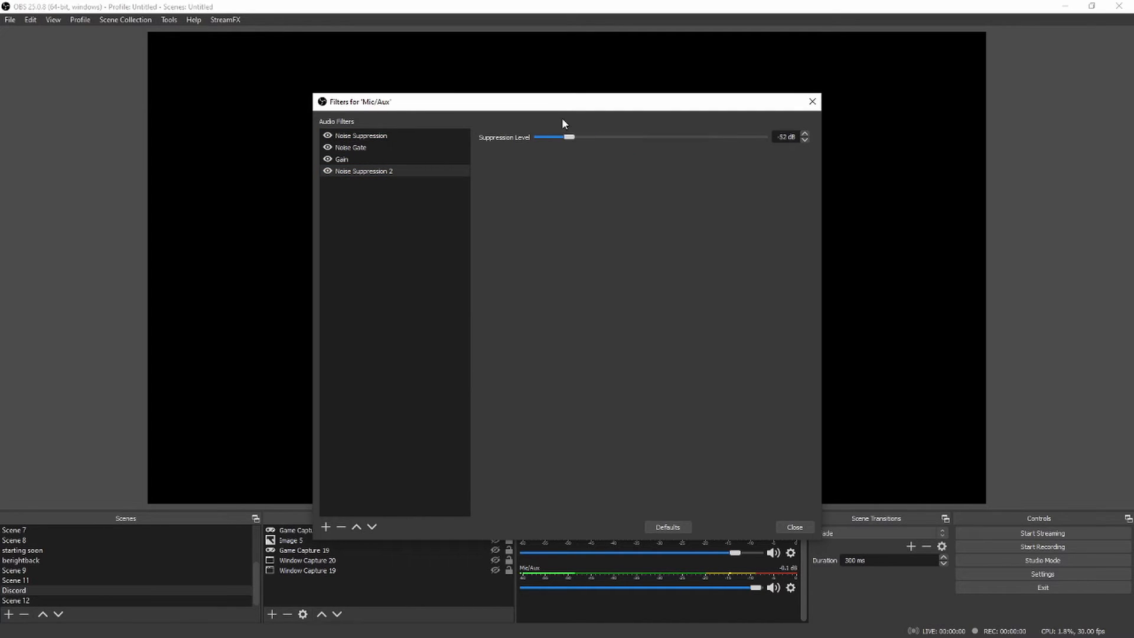
{"action": "left_click_drag", "start_coordinate": [570, 137], "coordinate": [664, 137]}
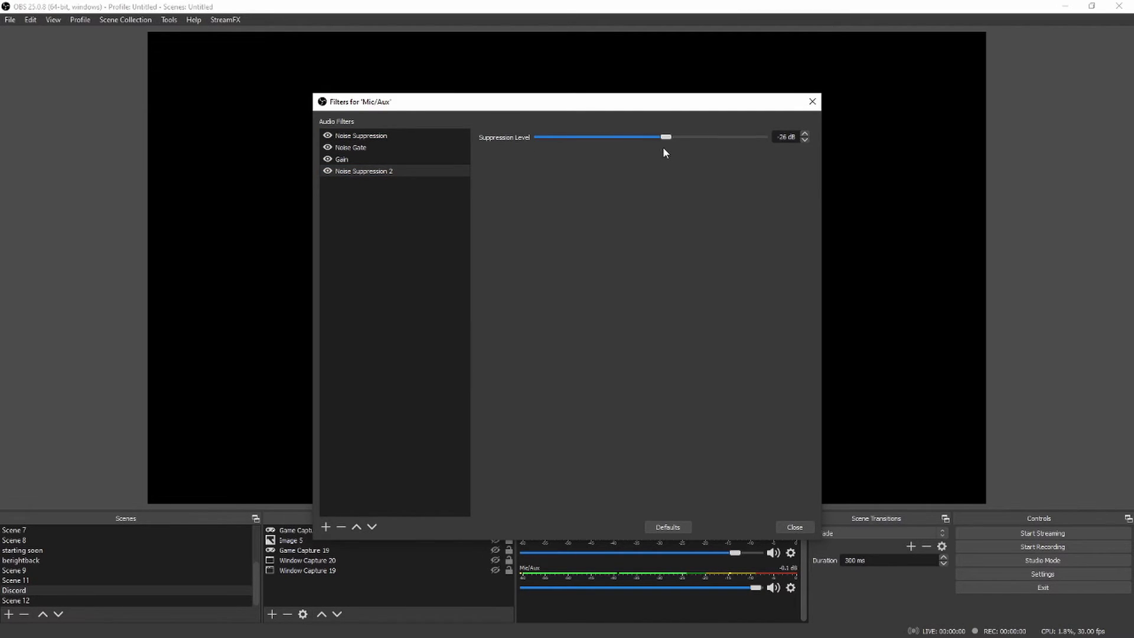
{"action": "left_click_drag", "start_coordinate": [665, 137], "coordinate": [641, 137]}
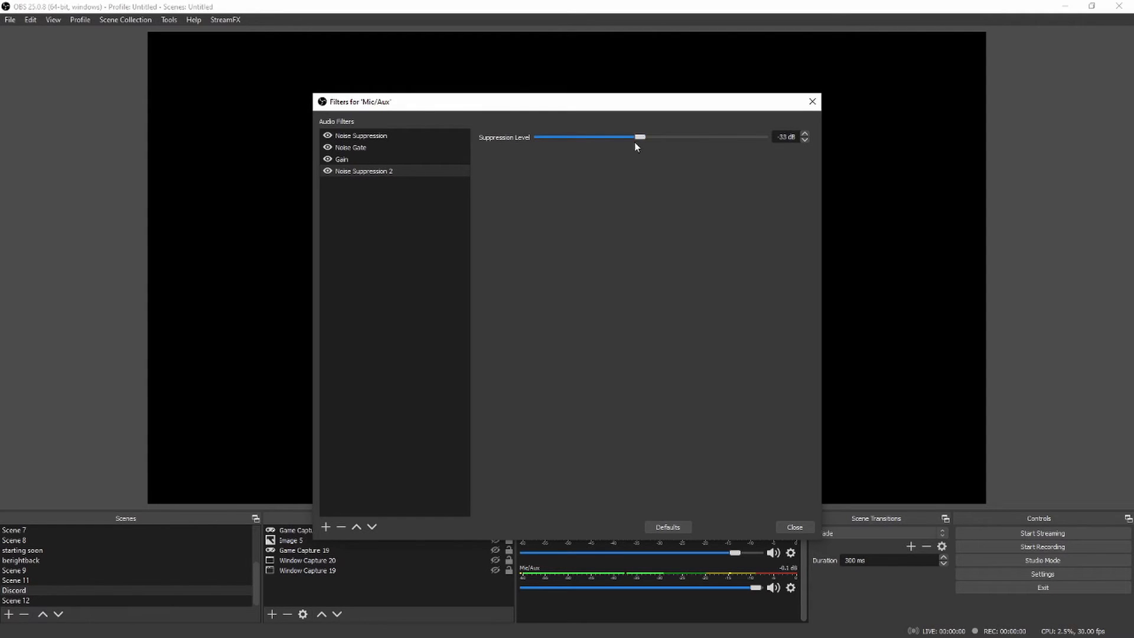
{"action": "left_click_drag", "start_coordinate": [641, 137], "coordinate": [684, 137]}
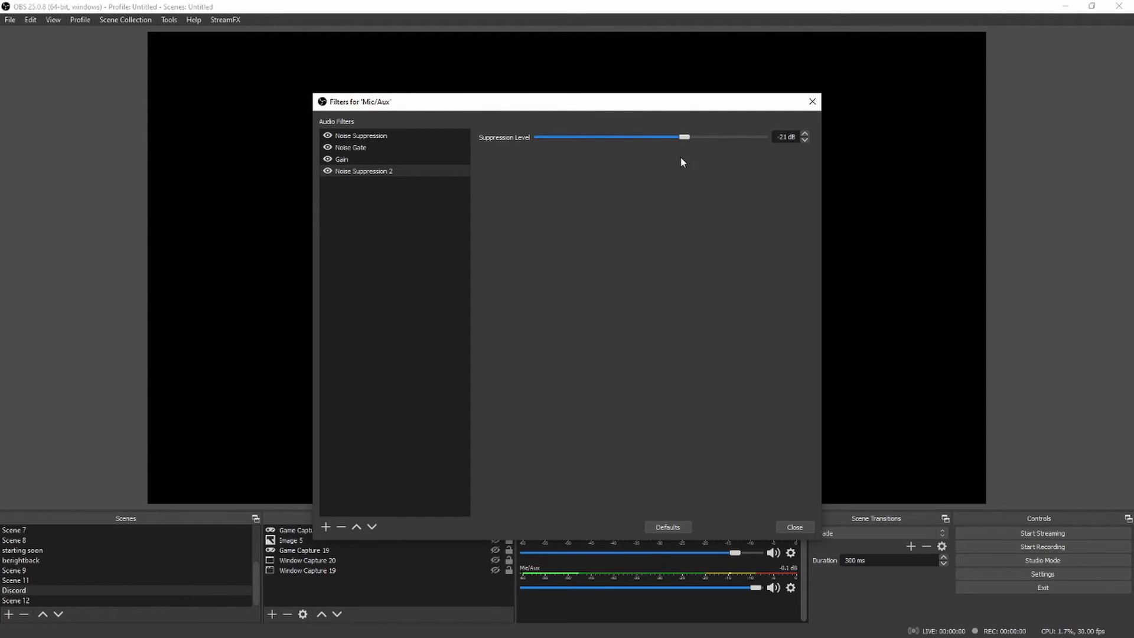
{"action": "left_click_drag", "start_coordinate": [679, 137], "coordinate": [688, 137]}
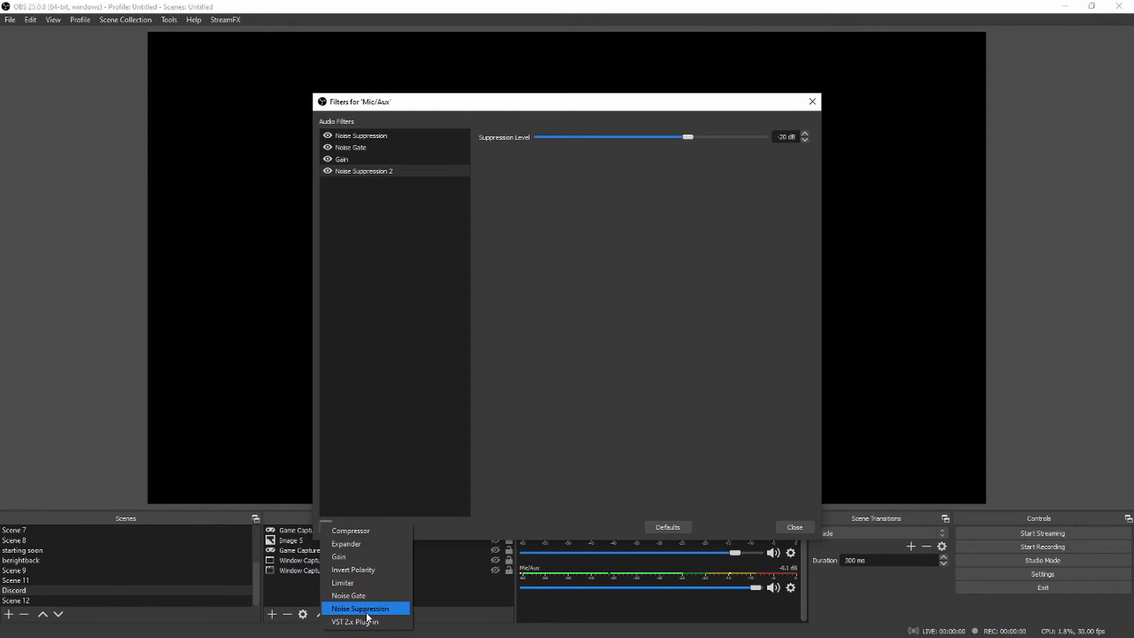
{"action": "mouse_move", "coordinate": [365, 596]}
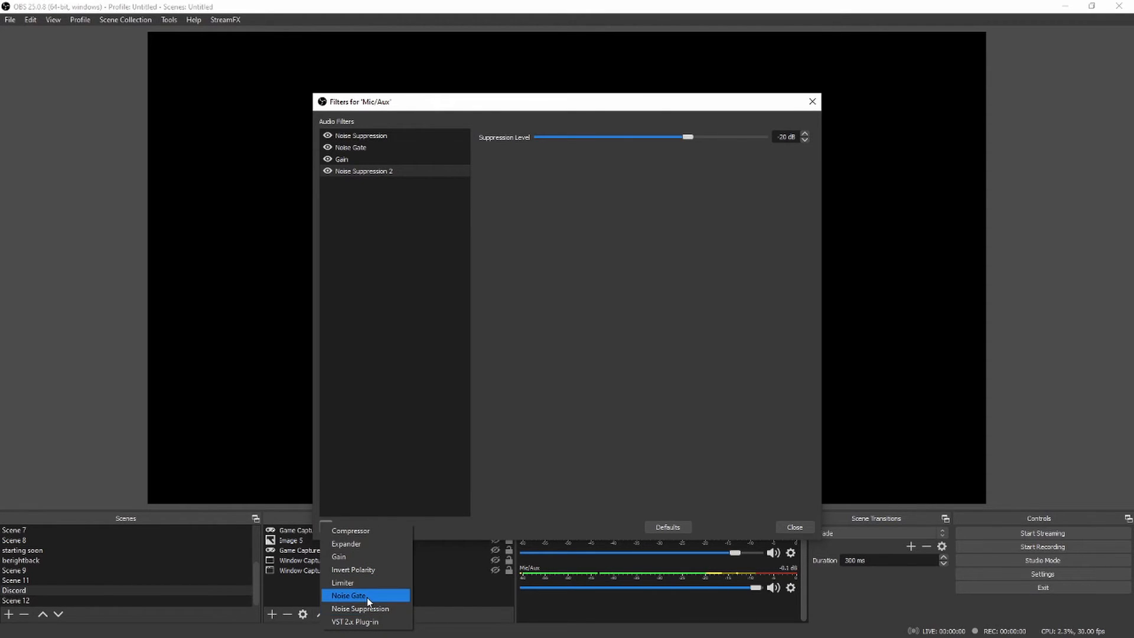
Add Noise Gate 2 with close threshold -57 dB and open threshold -41 dB, then choose Gain to add
{"action": "left_click", "coordinate": [349, 596]}
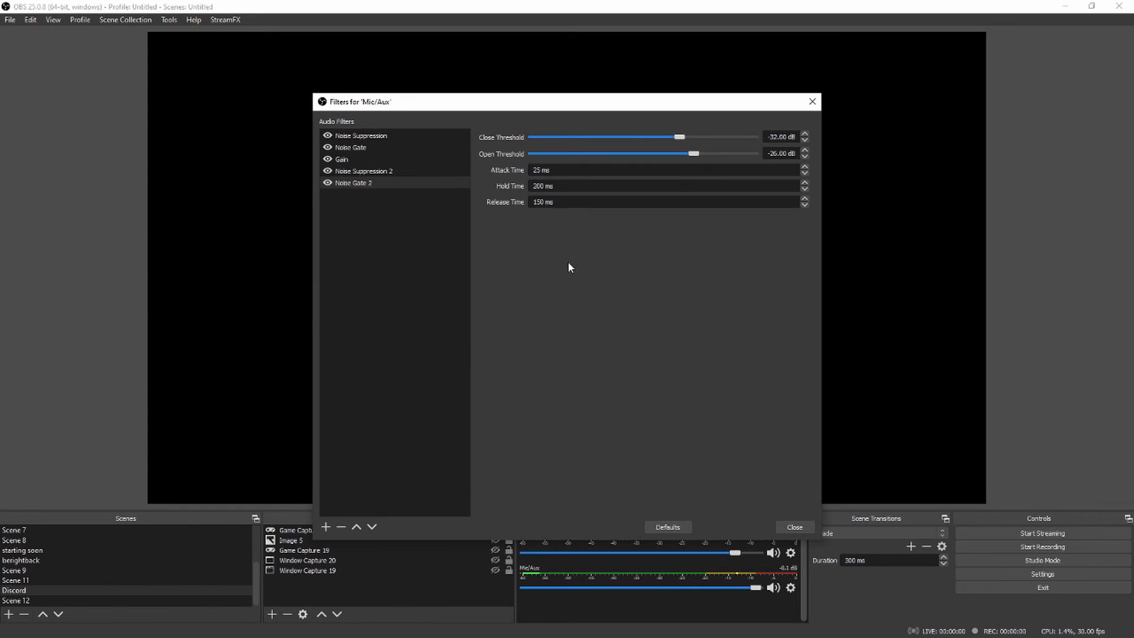
{"action": "left_click", "coordinate": [353, 182]}
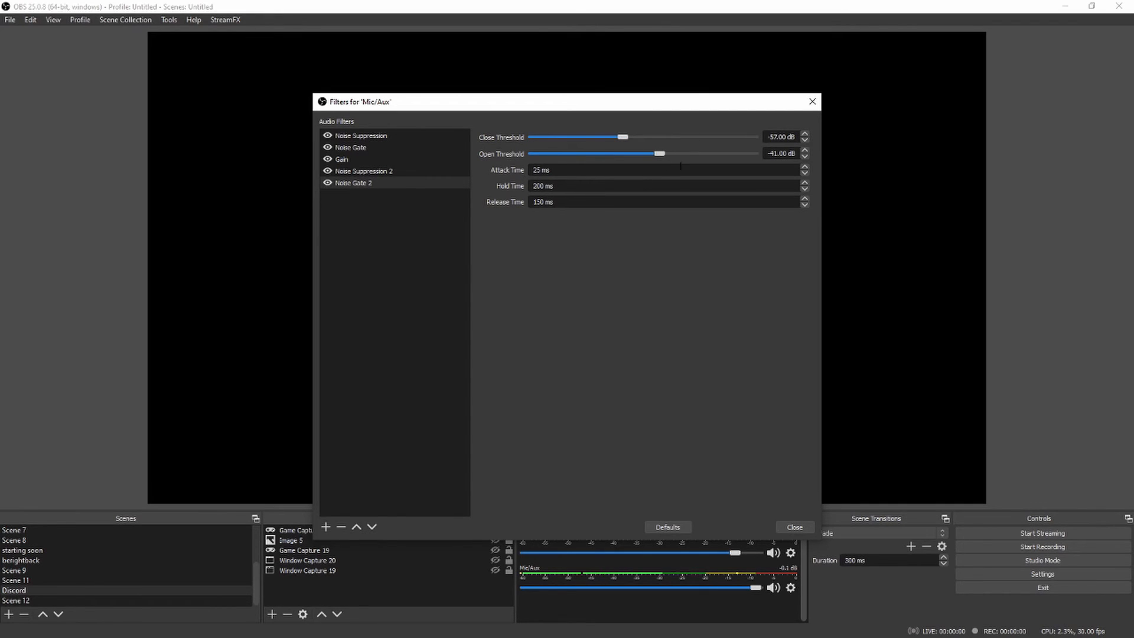
{"action": "left_click", "coordinate": [326, 527]}
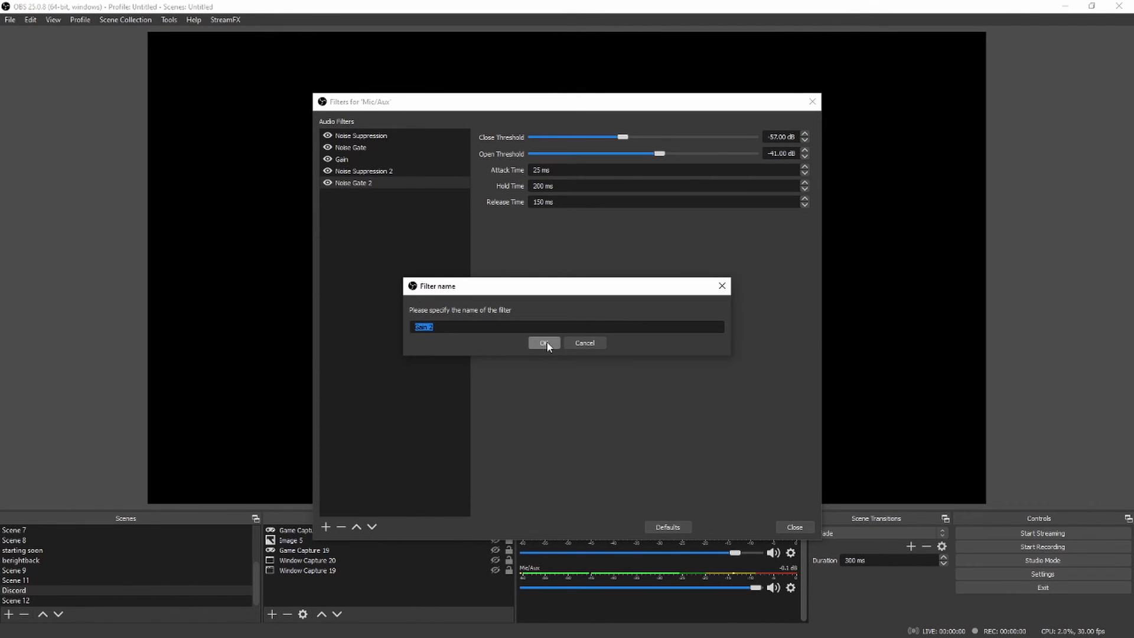
Add Gain 2 and boost its gain to 3.70 dB
{"action": "left_click", "coordinate": [544, 343]}
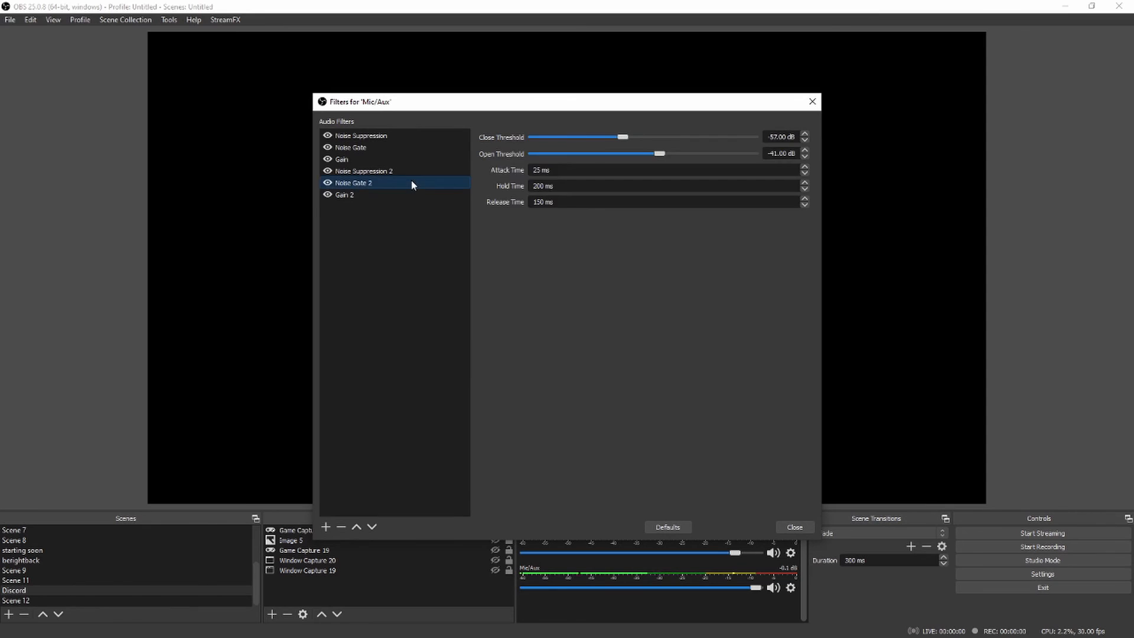
{"action": "left_click", "coordinate": [345, 195]}
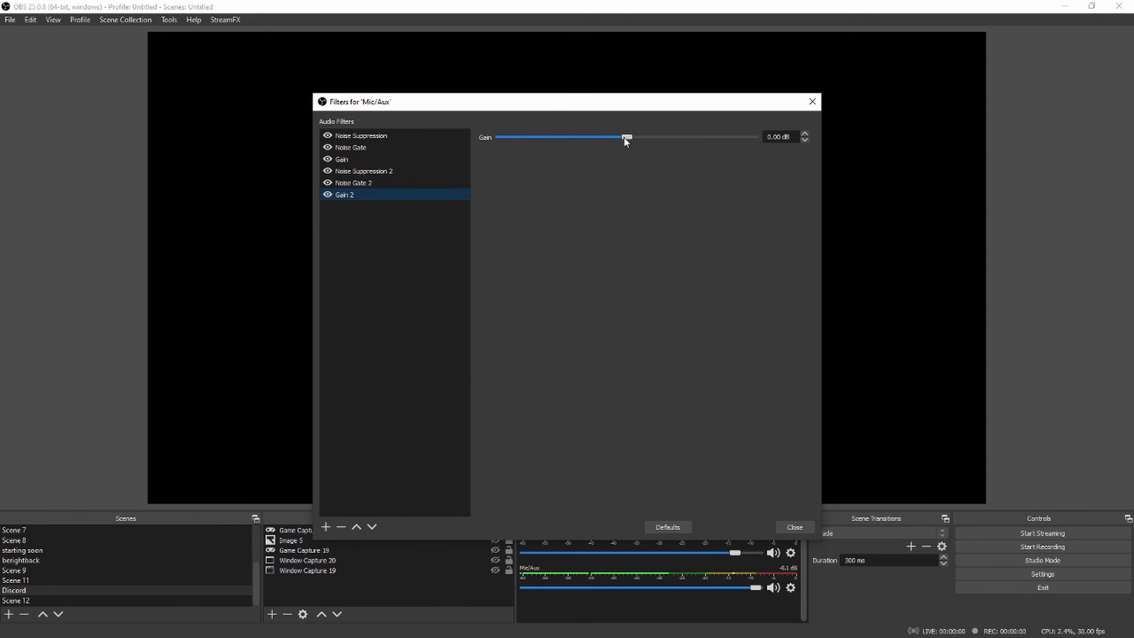
{"action": "left_click_drag", "start_coordinate": [626, 137], "coordinate": [641, 137]}
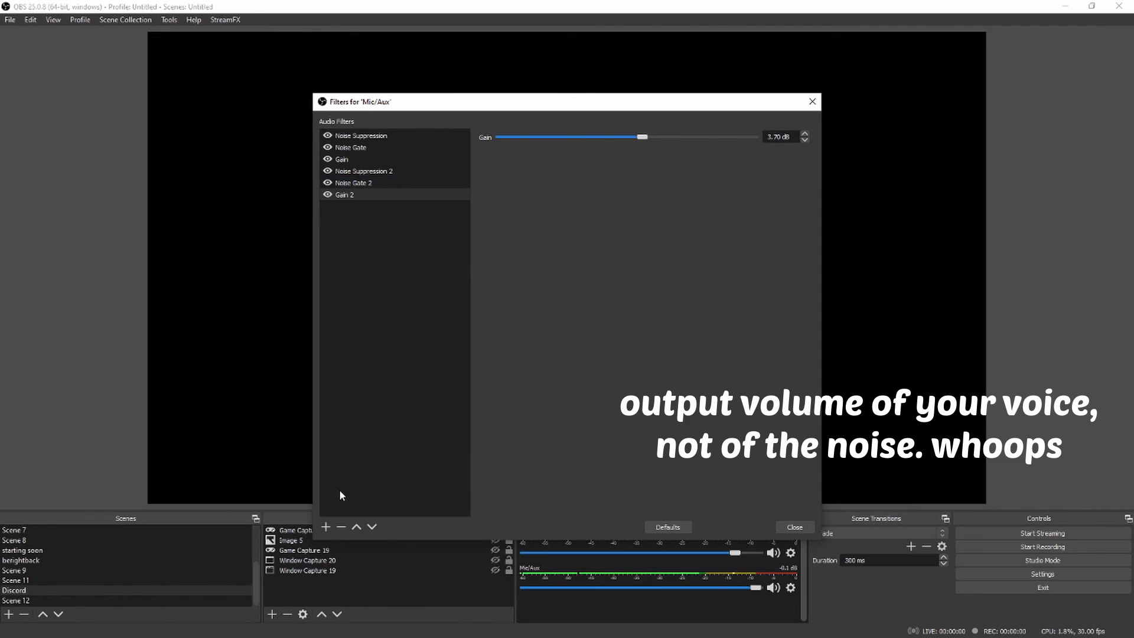
{"action": "left_click", "coordinate": [325, 527]}
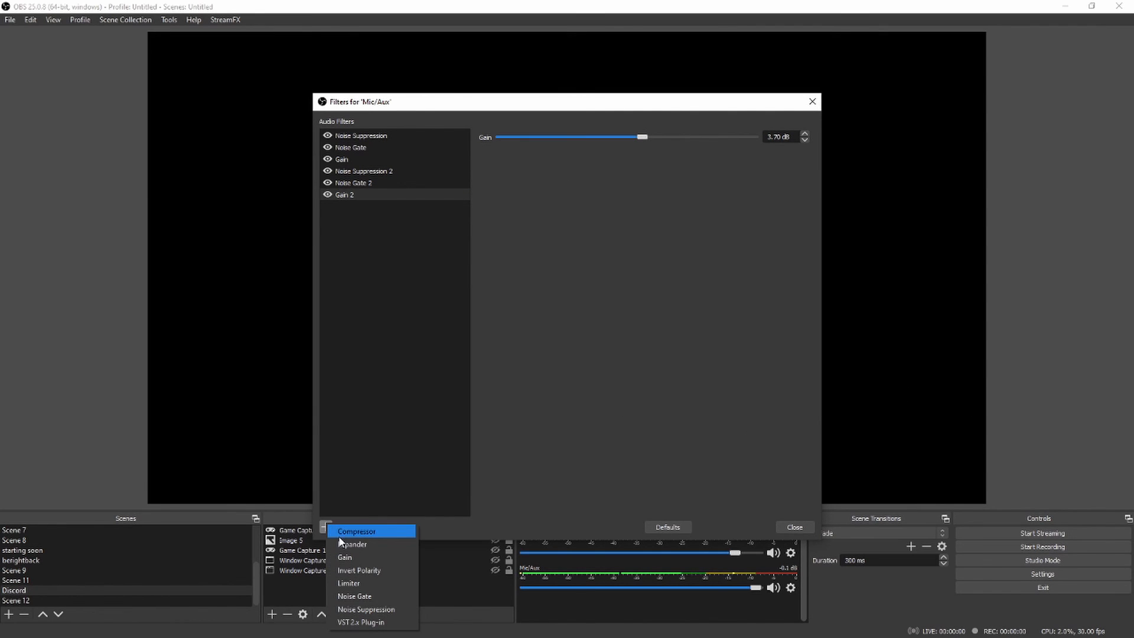
Add a Compressor filter with default settings and close the Mic/Aux filters window
{"action": "left_click", "coordinate": [355, 530]}
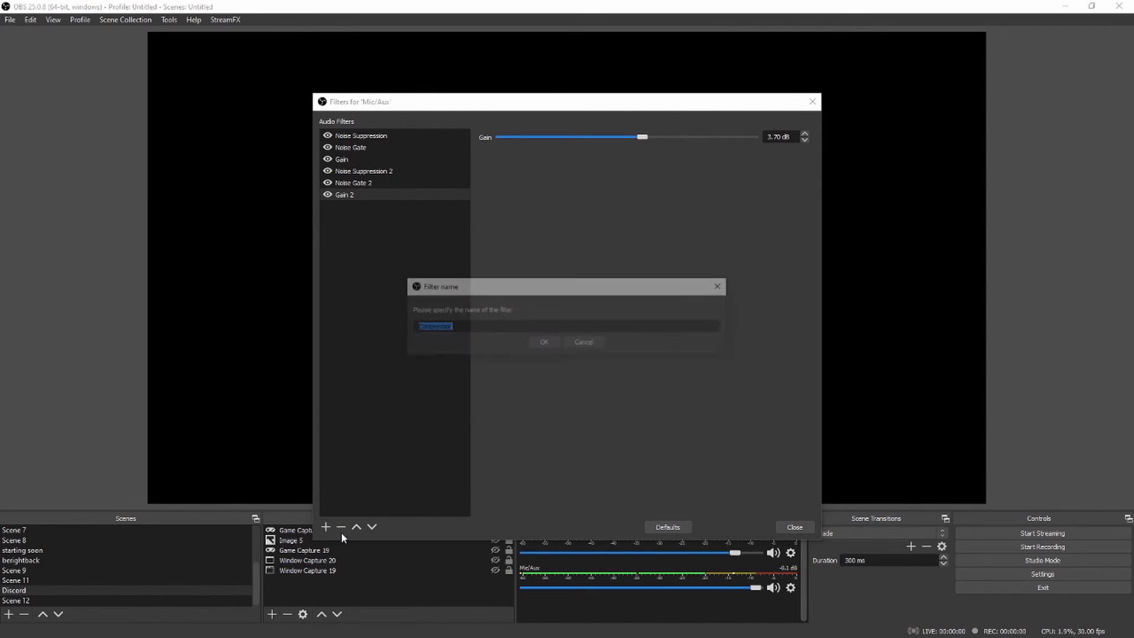
{"action": "left_click", "coordinate": [543, 342]}
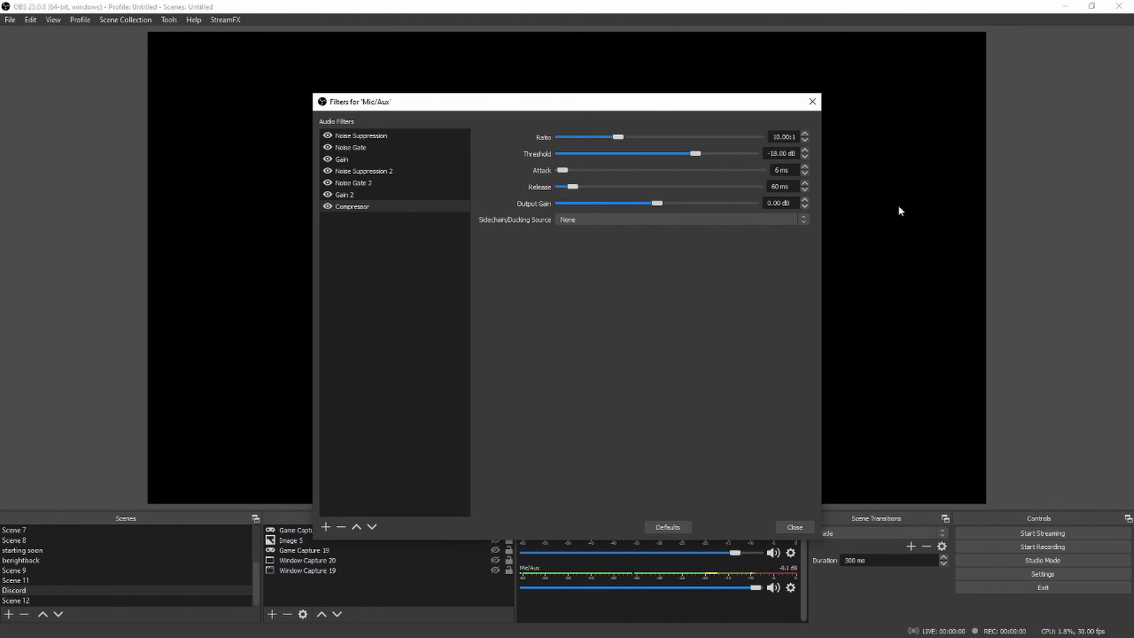
{"action": "left_click", "coordinate": [794, 527]}
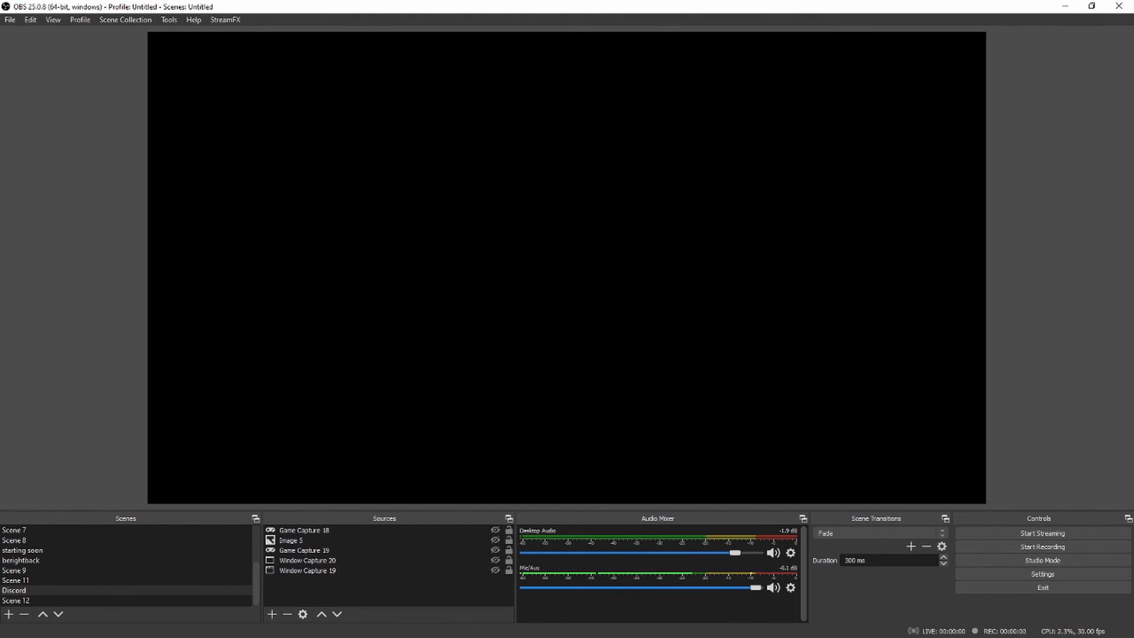